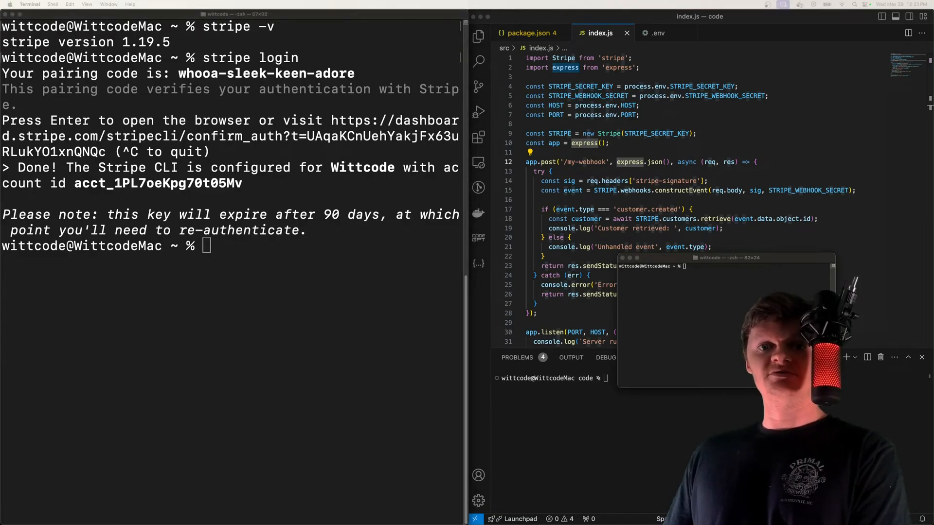
# Run 'stripe listen --forward-to localhost:6789/my-webhook' to forward events and get the whsec secret.
pyautogui.write('stripe listen --forward-to localhost:6789/my-webhook')
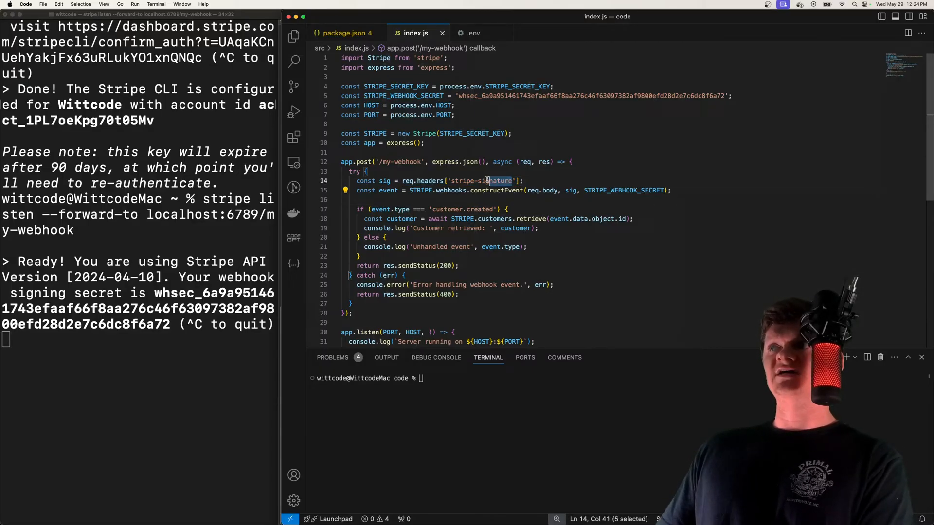
# Add console.log('Event received', event) after constructEvent in index.js.
pyautogui.write("console.log('Event received', event);")
pyautogui.click(618, 377)
pyautogui.write('npm start')
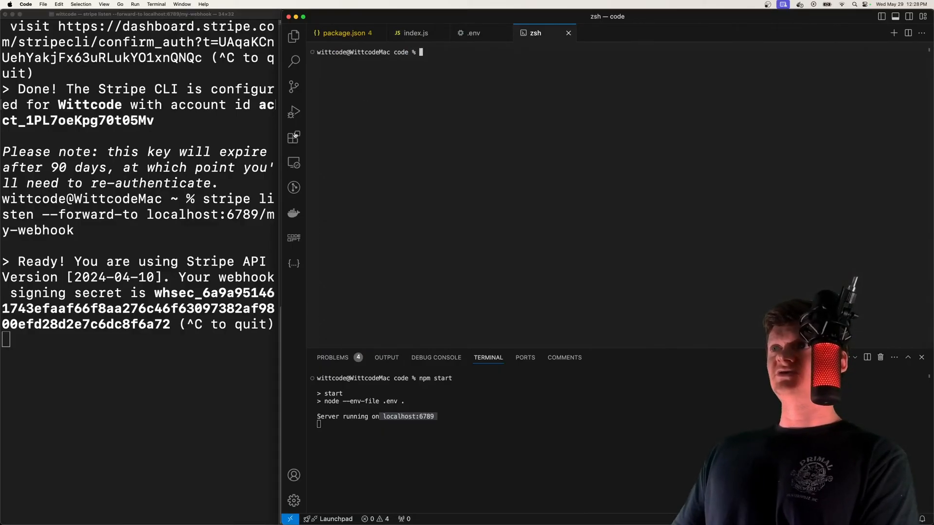
# Switch to the new terminal tab to trigger the customer.created event.
pyautogui.click(415, 33)
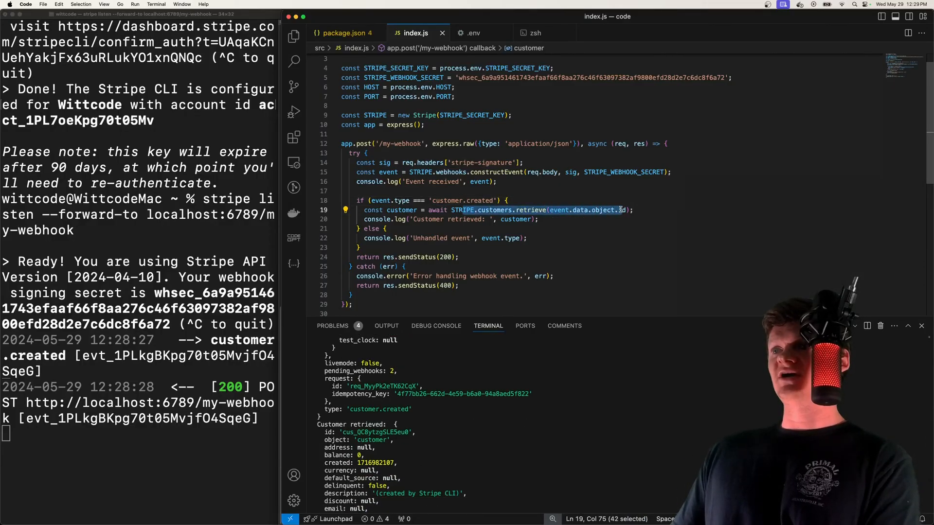